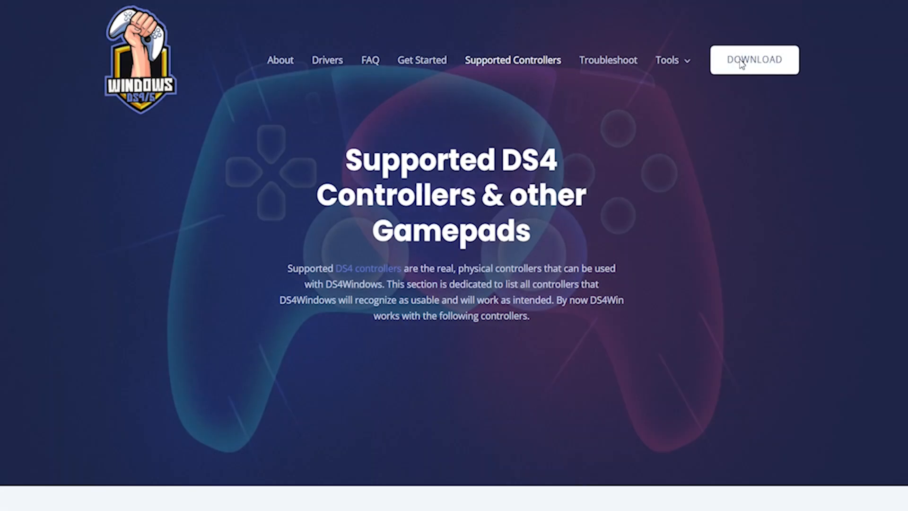
Step: Leave the Supported Controllers page and bring up DS4Windows showing the DualSense on the Default profile
left_click(753, 60)
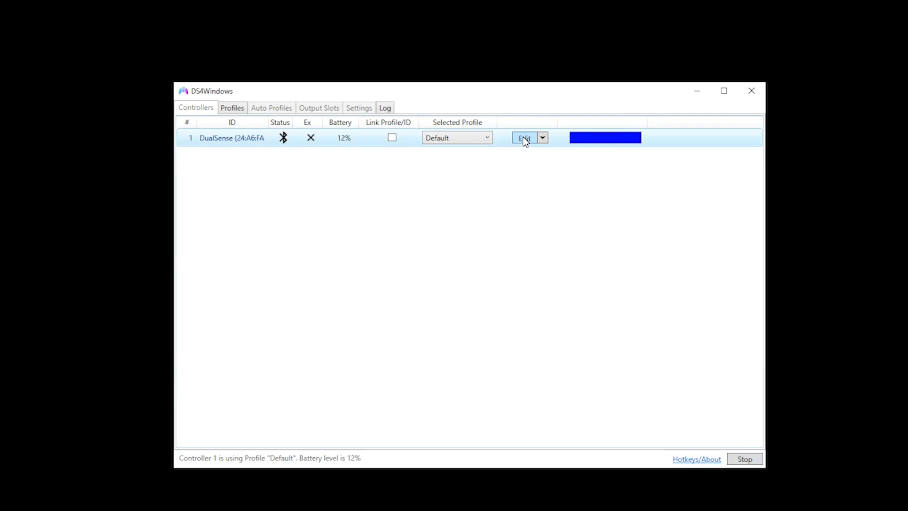
Step: Edit the Default profile and apply the Gamepad preset with DualShock 4 output controller
left_click(523, 137)
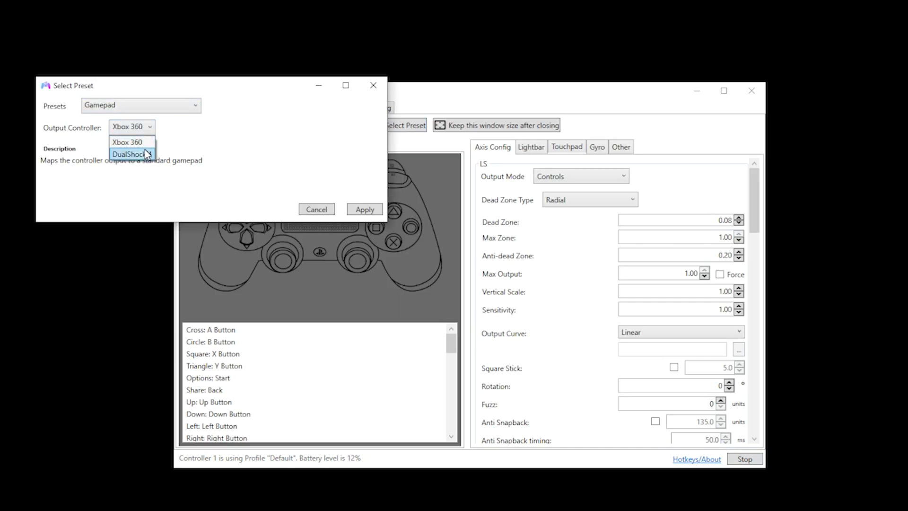
left_click(133, 154)
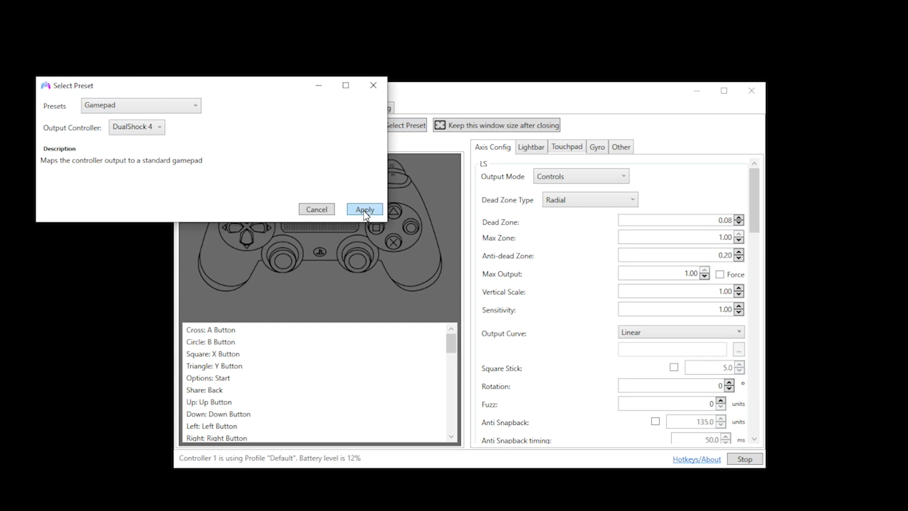
left_click(364, 209)
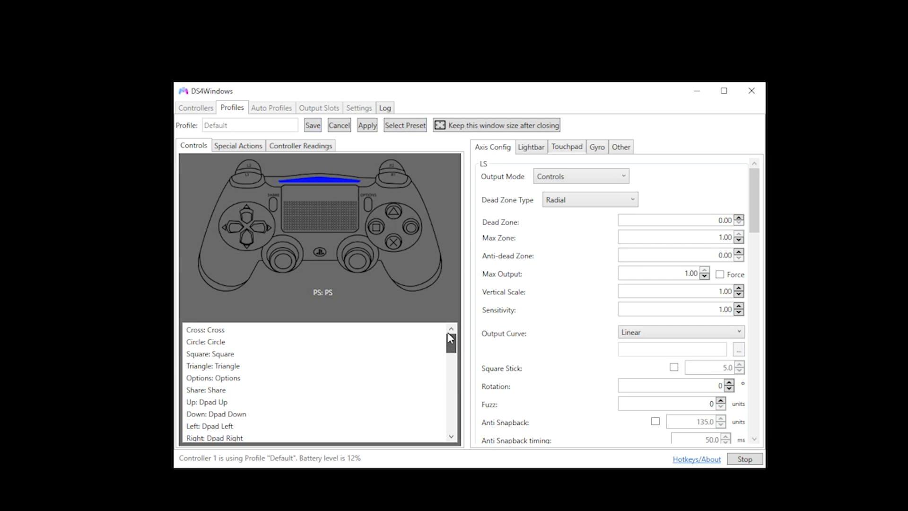
left_click(204, 329)
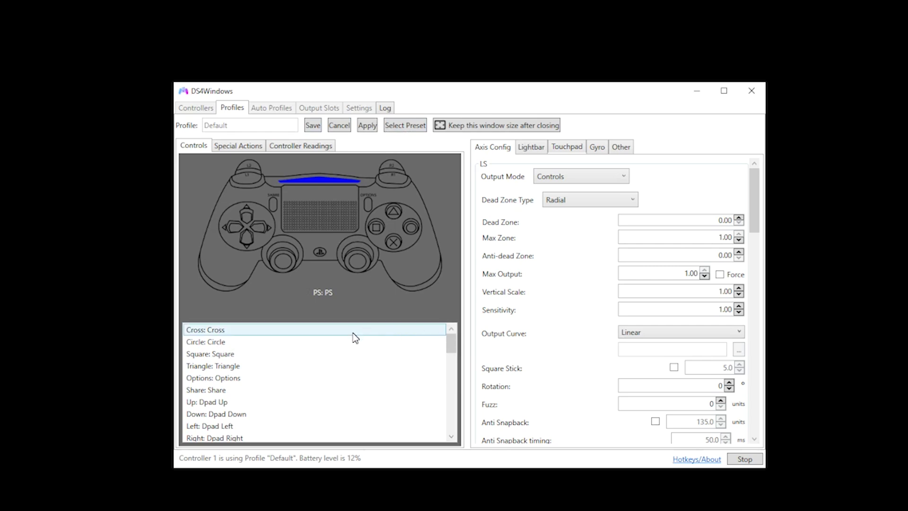
double_click(204, 329)
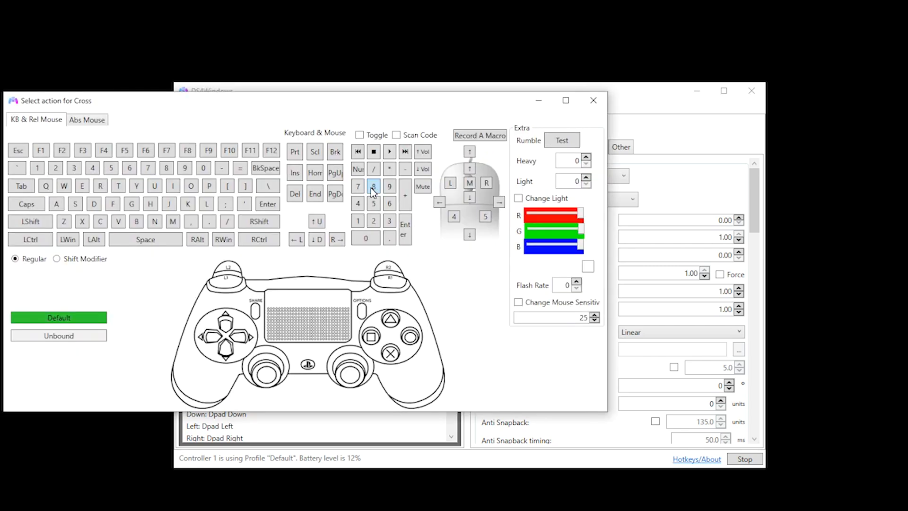
mouse_move(441, 286)
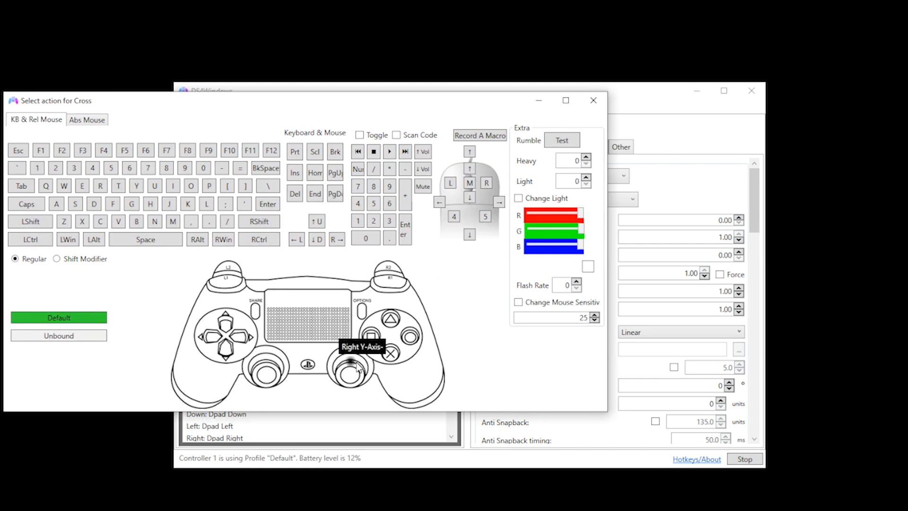
mouse_move(373, 344)
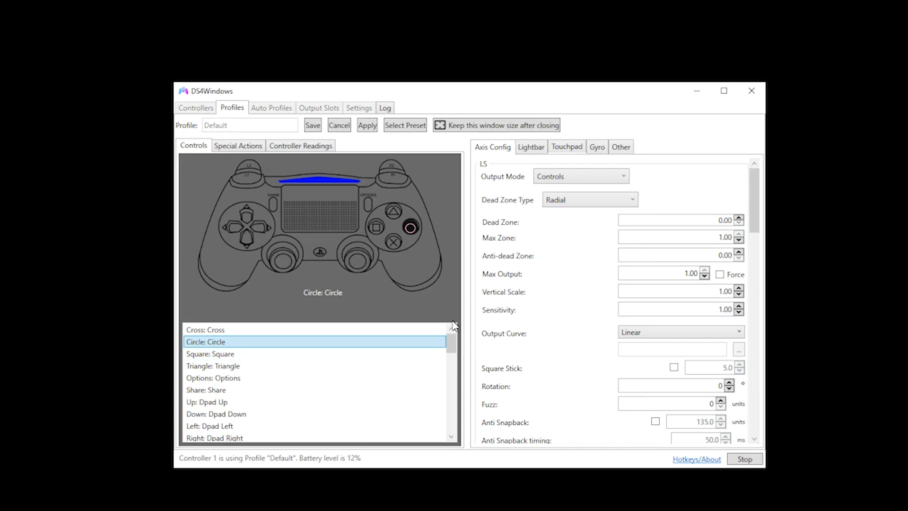
Step: Download DS4Windows_3.3.3_x64.zip and show the context menu for the archive on the desktop
left_click(195, 108)
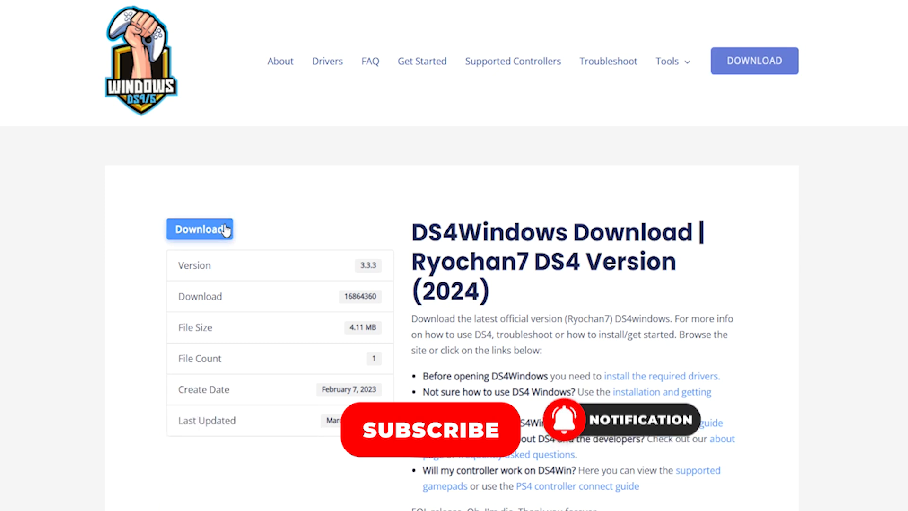
left_click(200, 229)
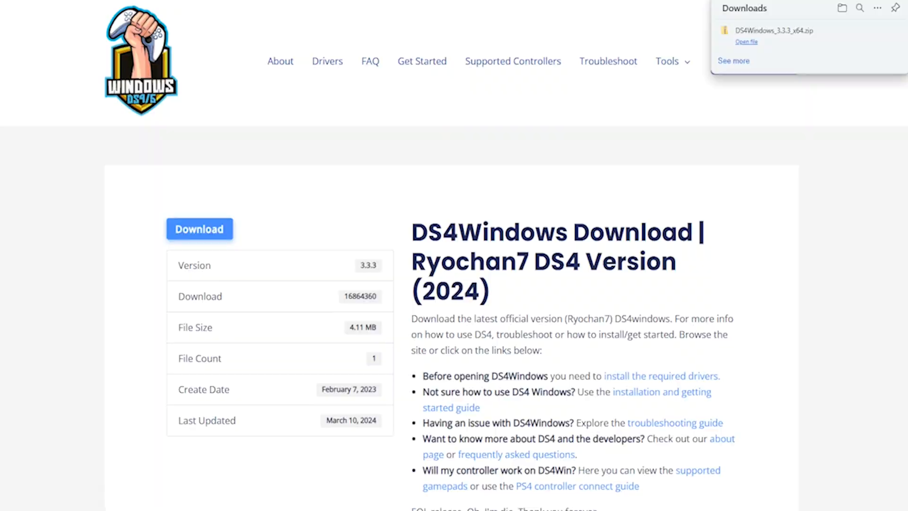
right_click(373, 104)
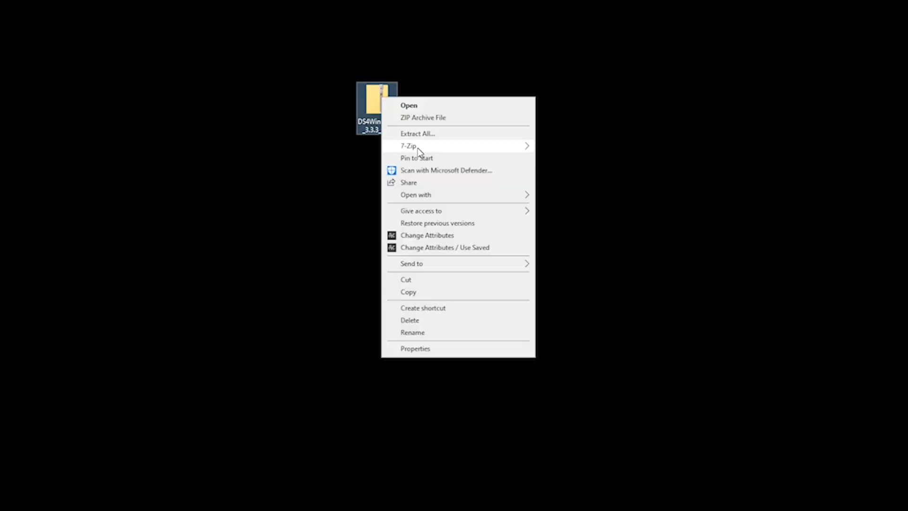